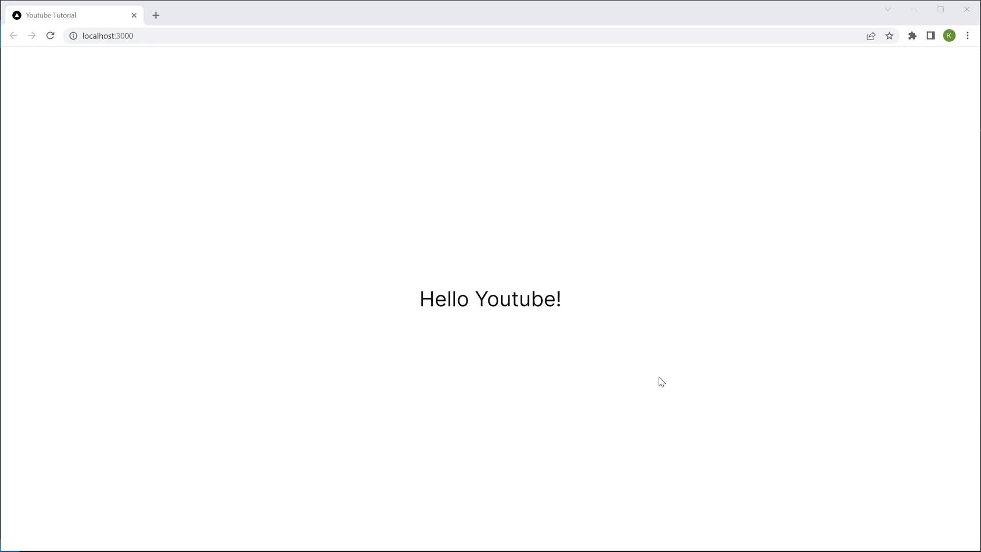
Step: Remove the selected leftover line from layout.js after defining the Luckiest_Guy font const
triple_click(490, 299)
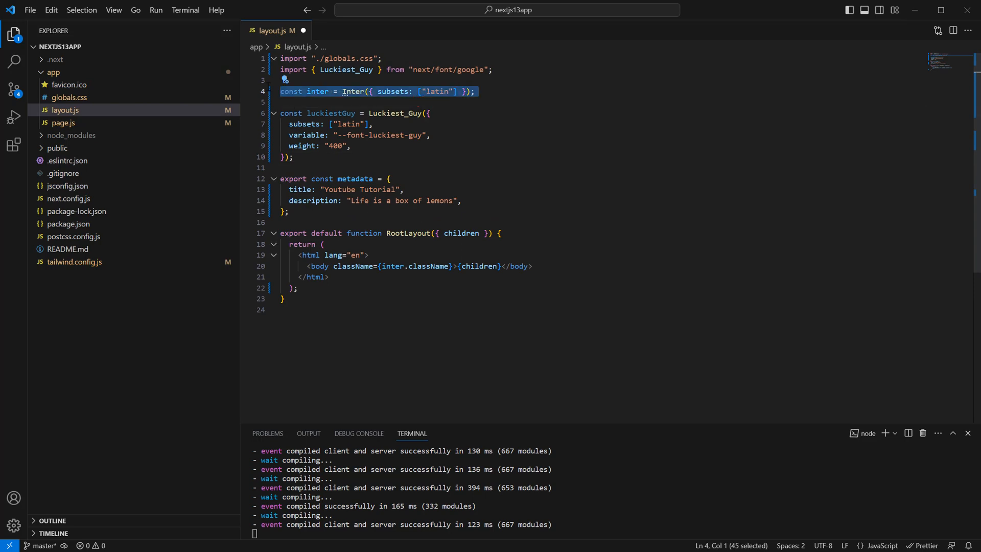
key("Delete")
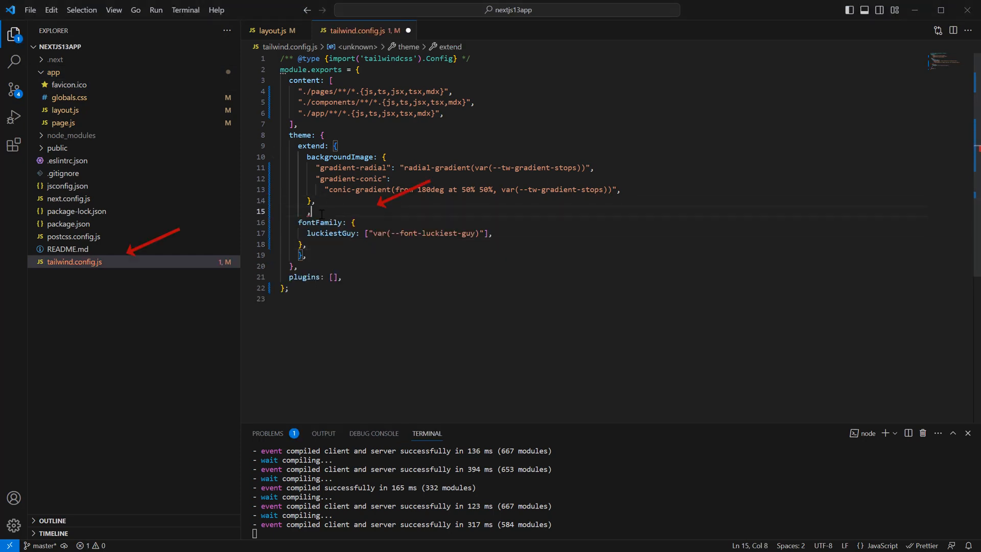
Step: Delete the stray comma in theme.extend so tailwind.config.js compiles cleanly
key("Backspace")
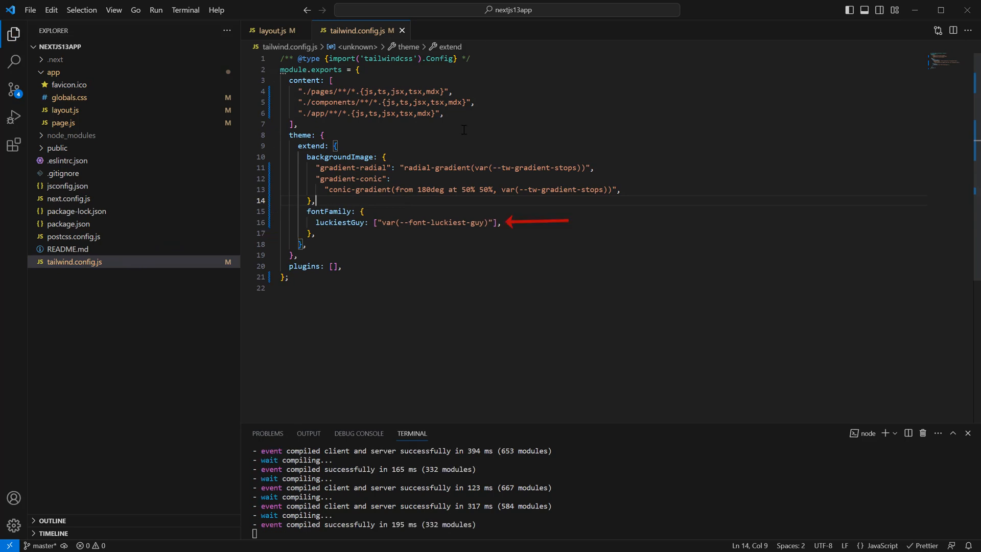
Step: In page.js add the font-luckiest class to the Hello Youtube main element's className
left_click(63, 123)
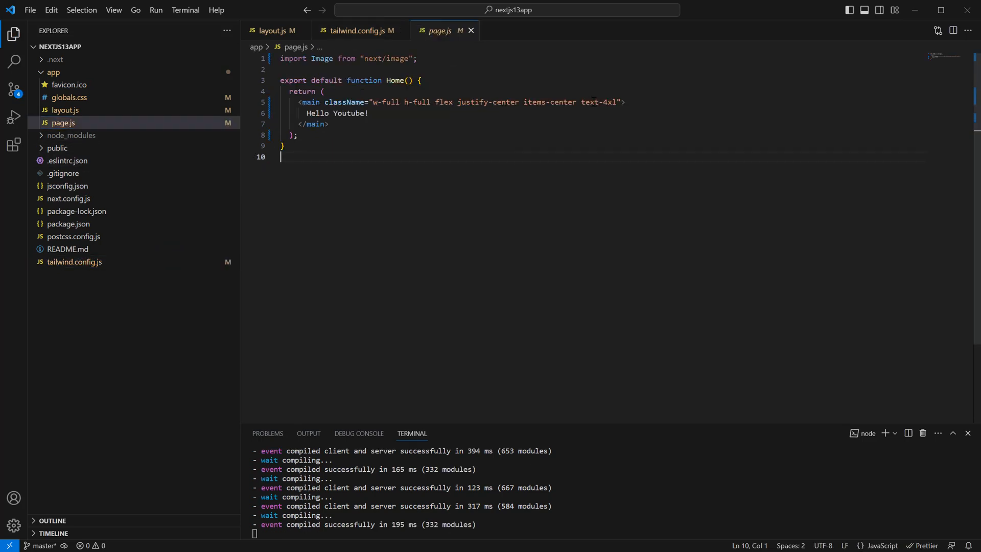
type("f")
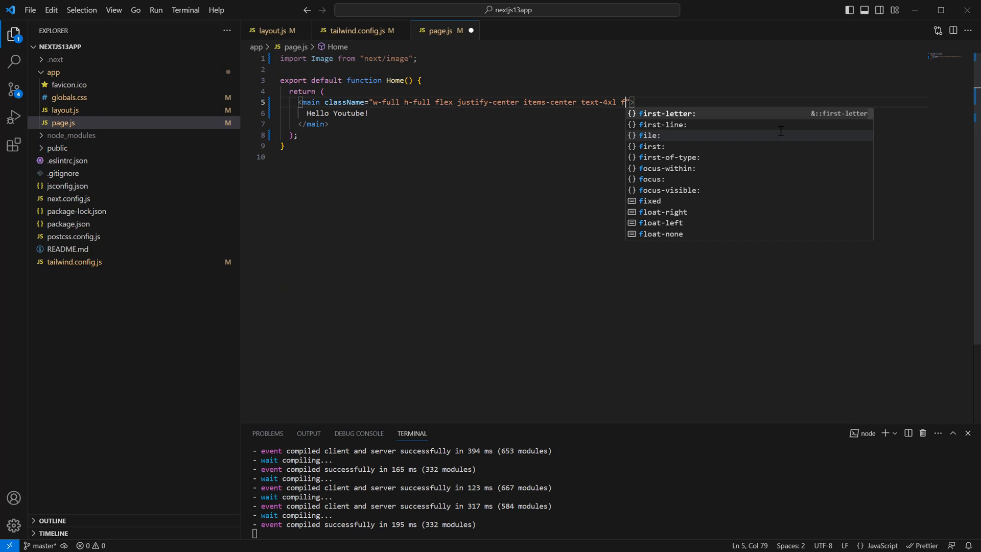
type("ont-a")
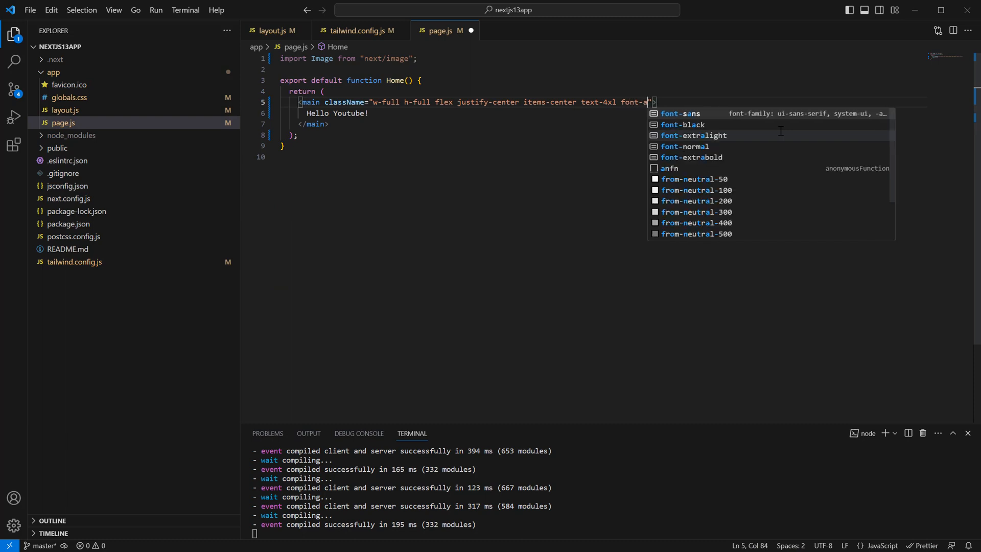
type("luckiest")
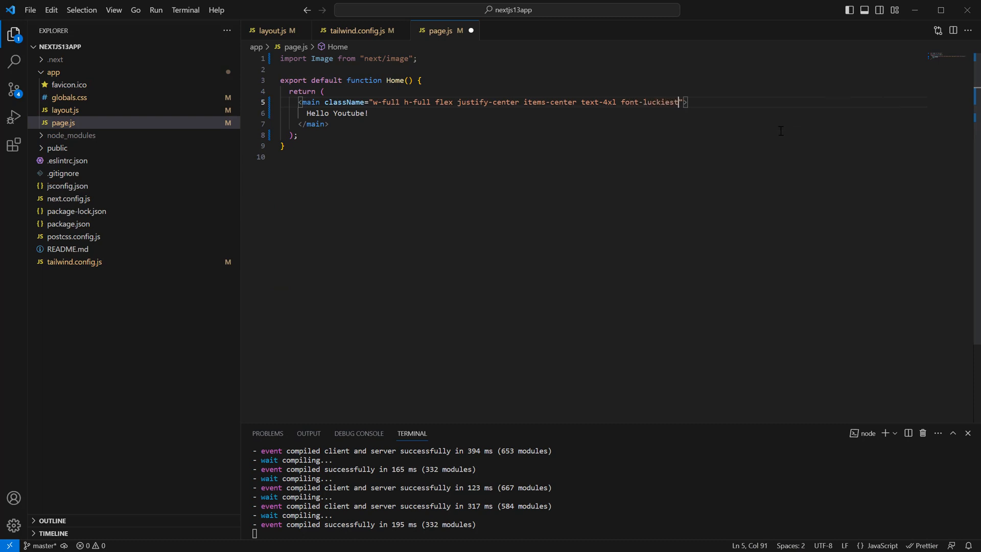